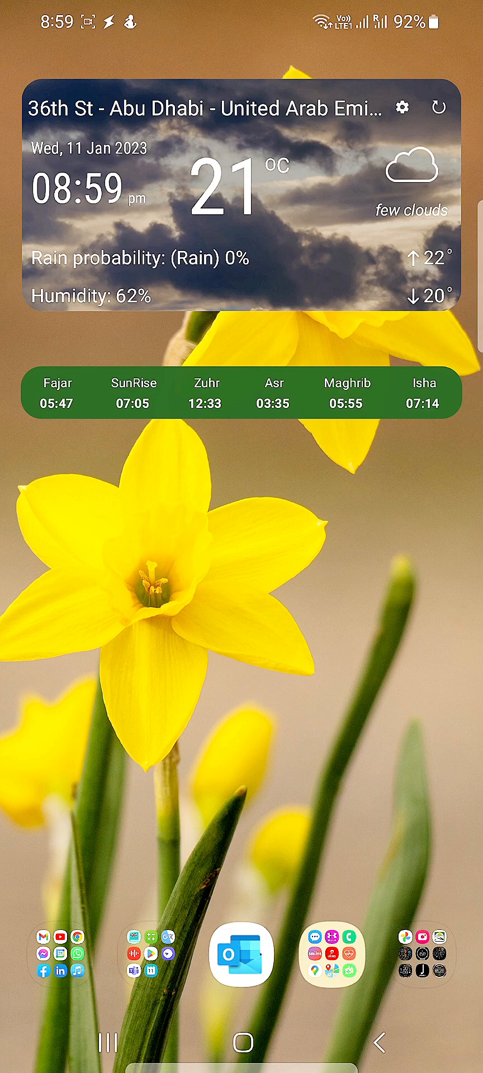
- Launch the Camera app from the home screen into photo mode
click(331, 956)
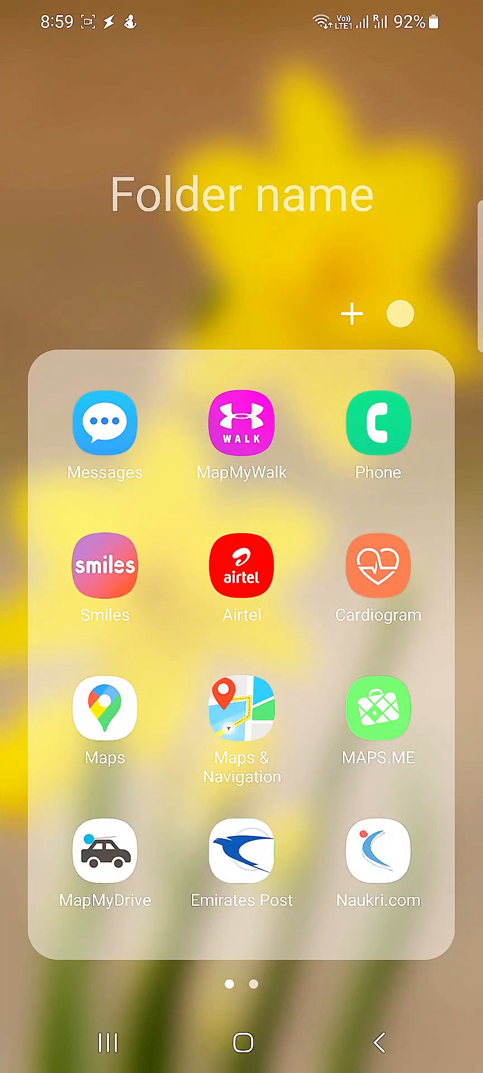
click(242, 1044)
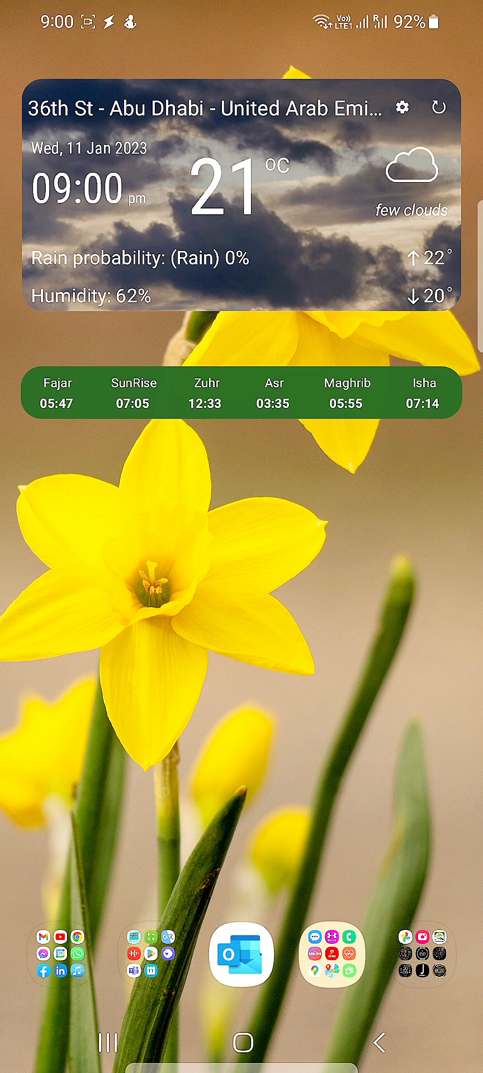
click(428, 960)
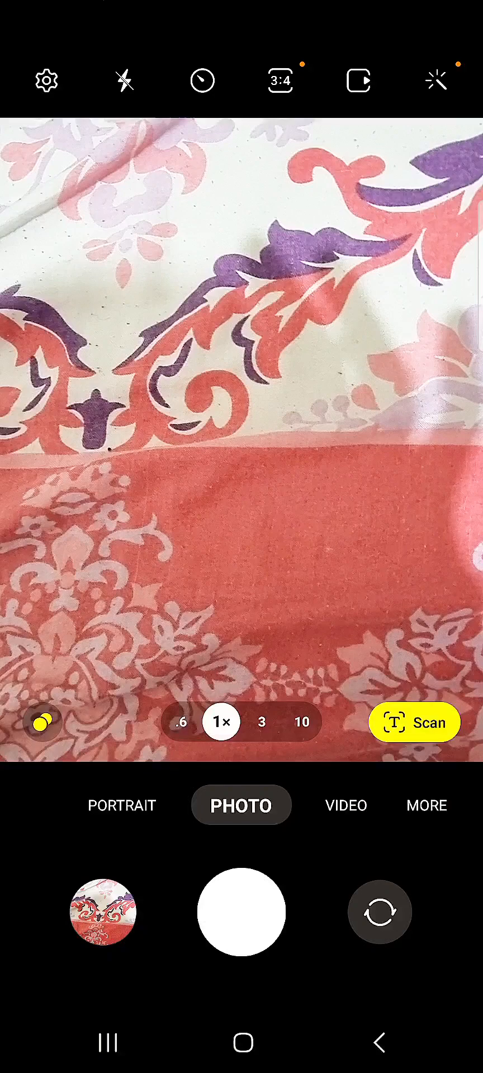
- Go from the gear icon through Camera settings to the Watermark page
click(46, 82)
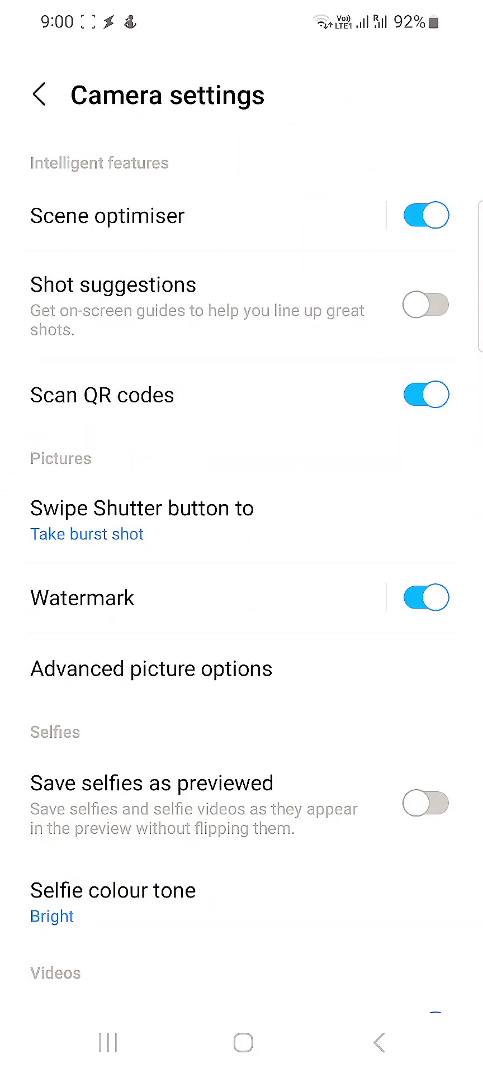
scroll(down, 3)
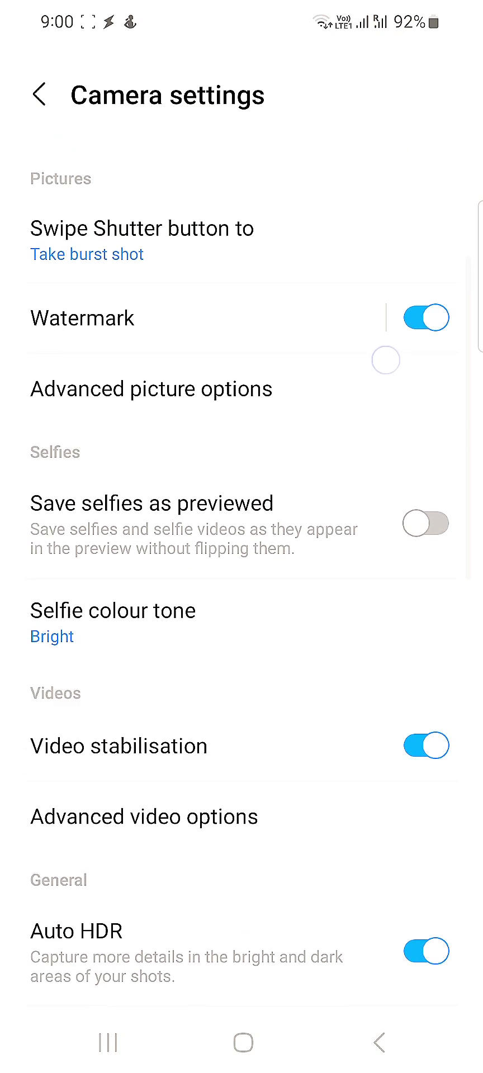
scroll(down, 3)
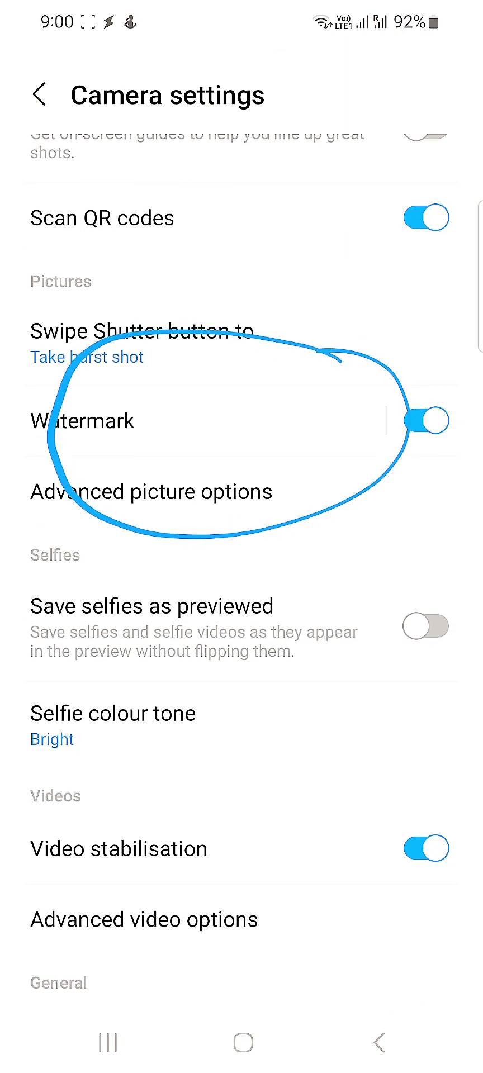
click(82, 422)
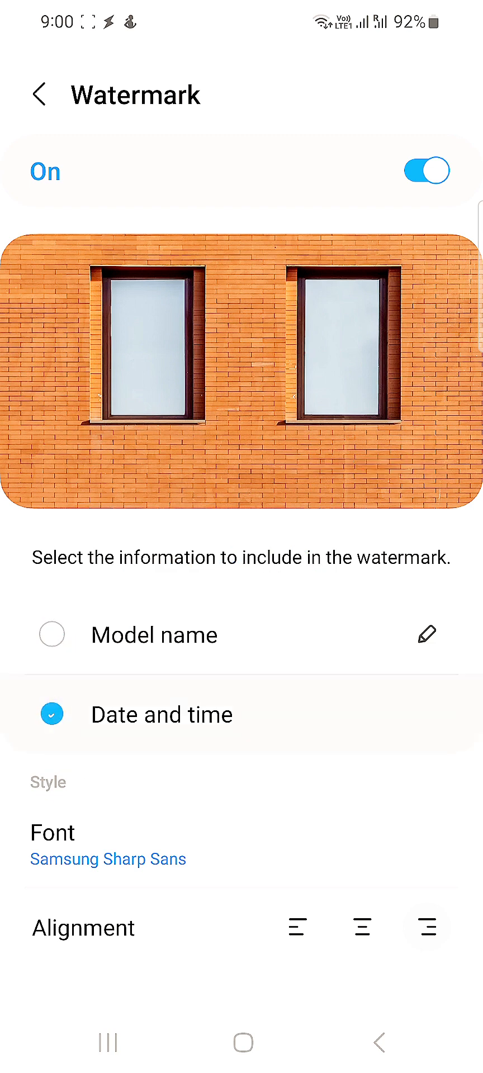
- Leave Date and time checked and Model name unchecked in the watermark info
click(51, 635)
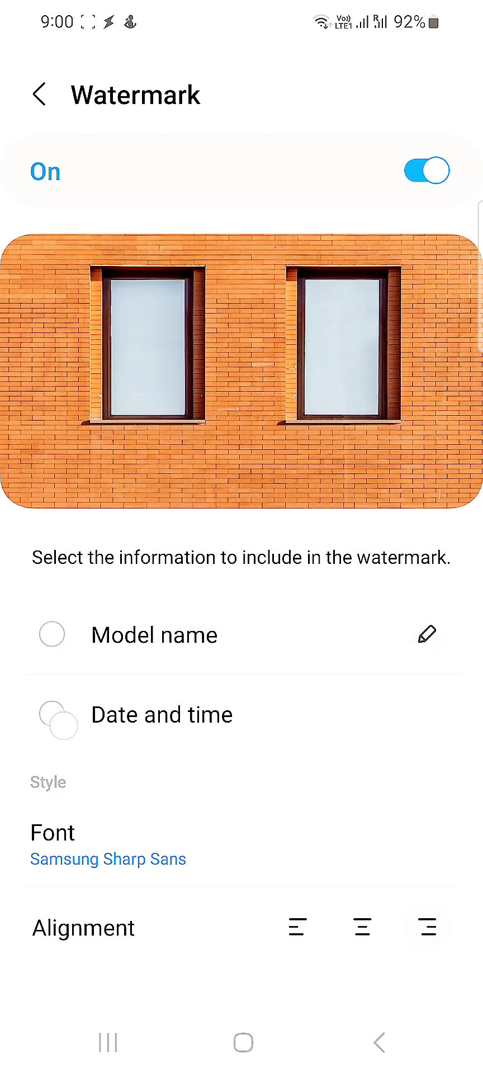
click(53, 716)
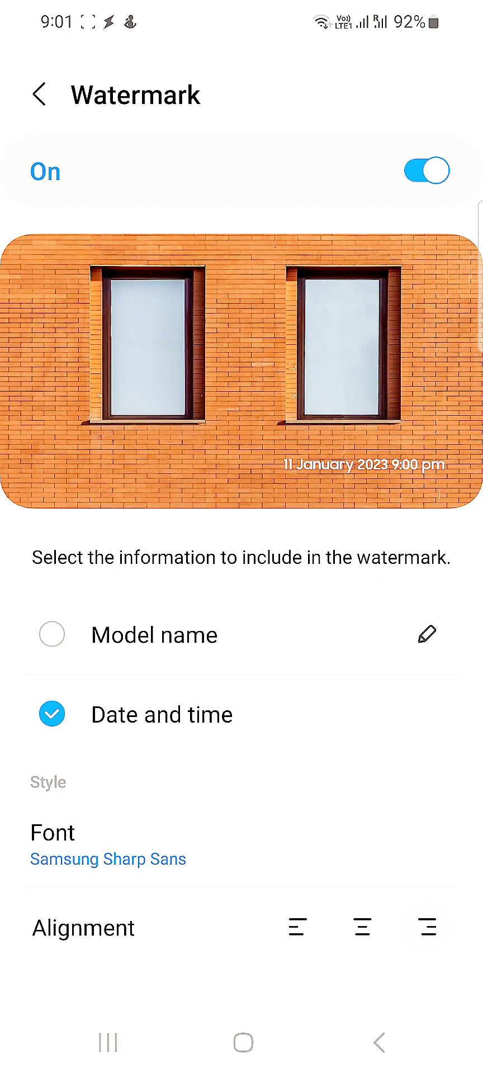
click(52, 635)
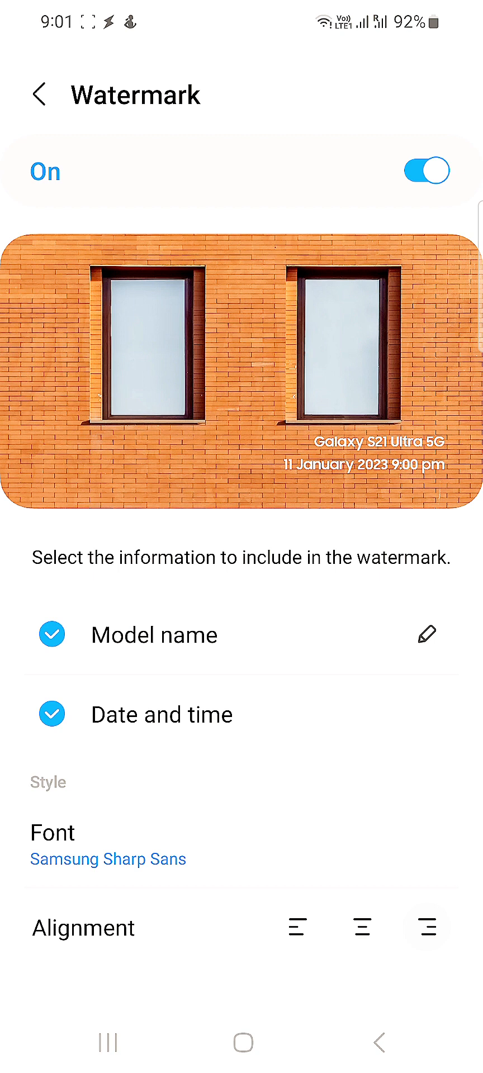
click(54, 635)
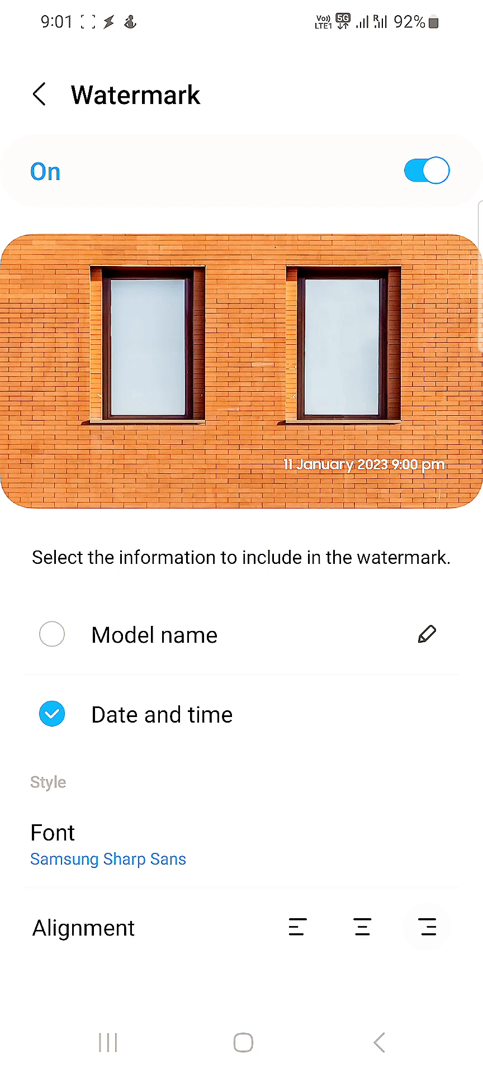
- Back out of settings to the photo viewfinder
click(40, 94)
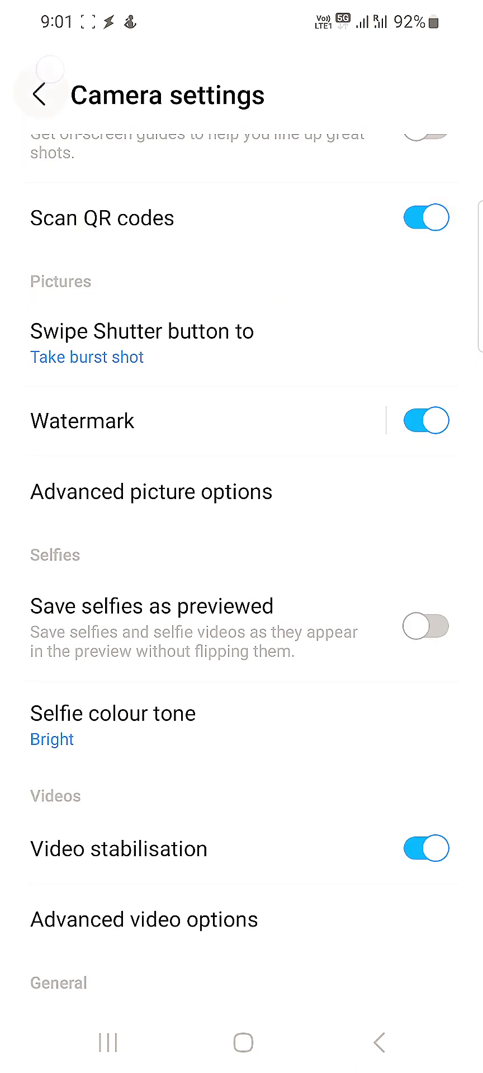
click(39, 94)
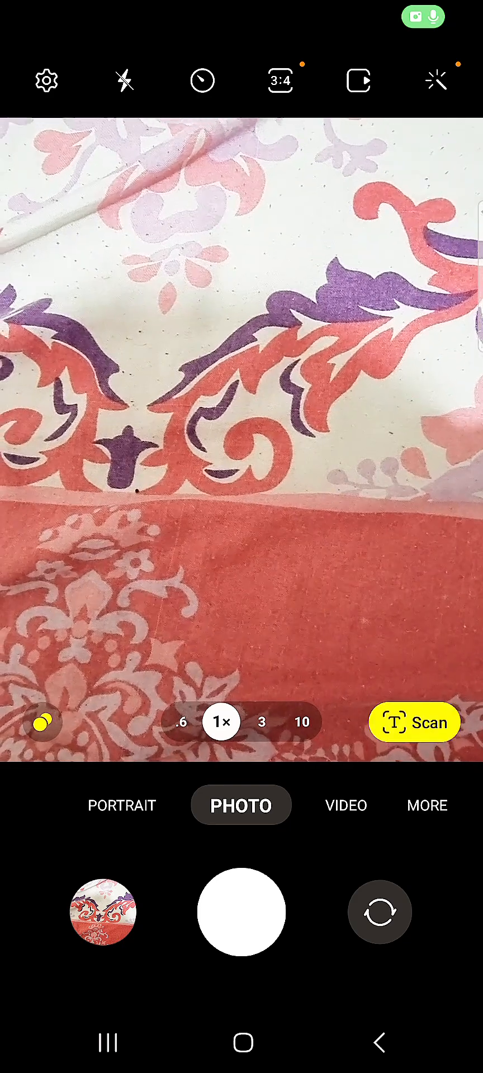